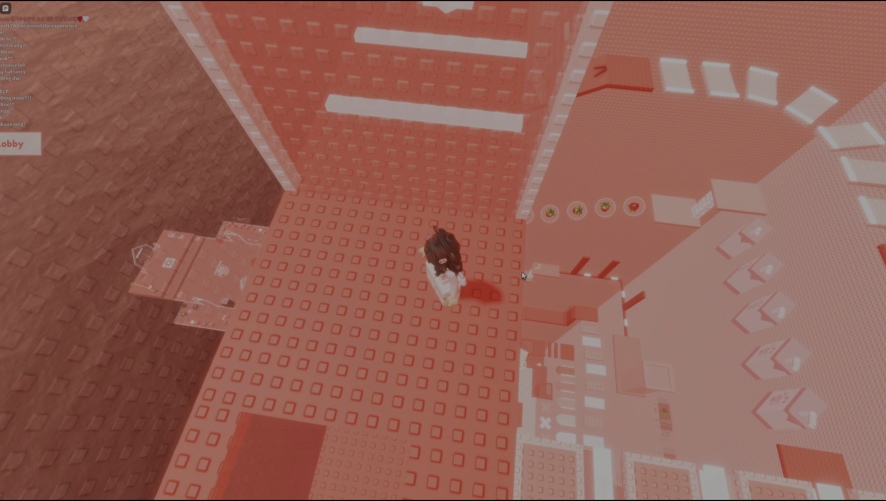
mouse_move(695, 96)
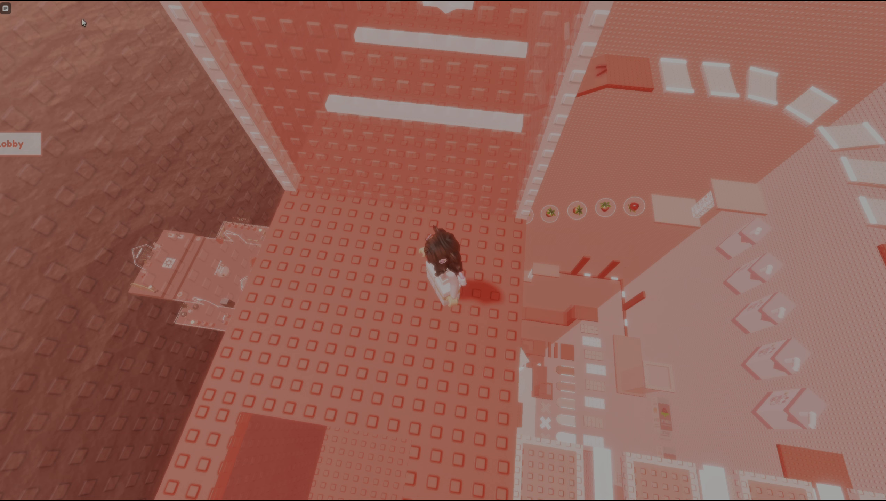
mouse_move(389, 191)
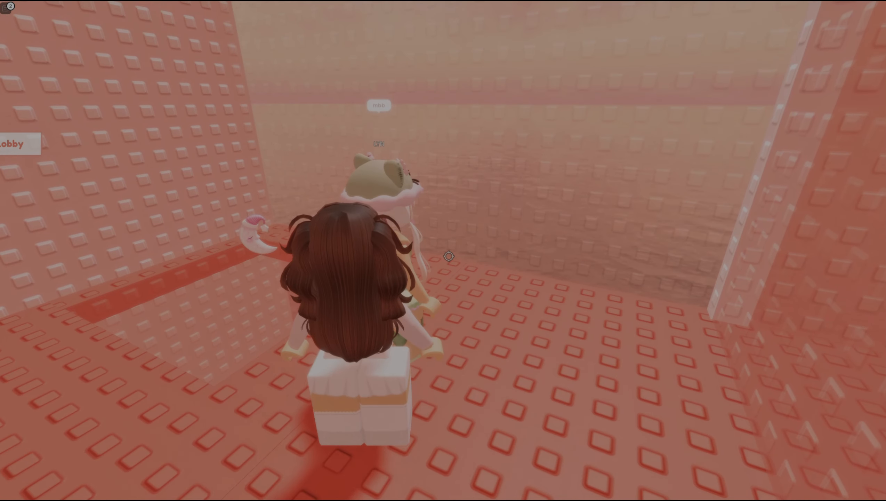
Stand beside the other player and view the chat showing a newly joined player
click(8, 8)
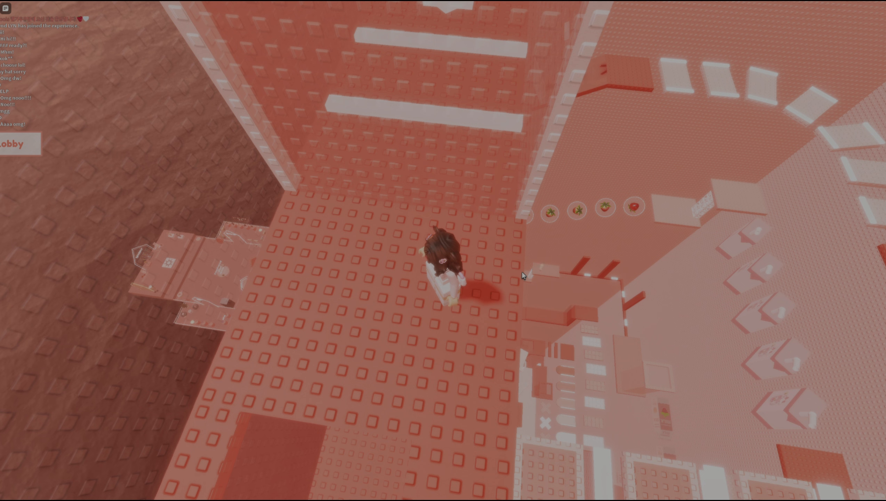
mouse_move(689, 122)
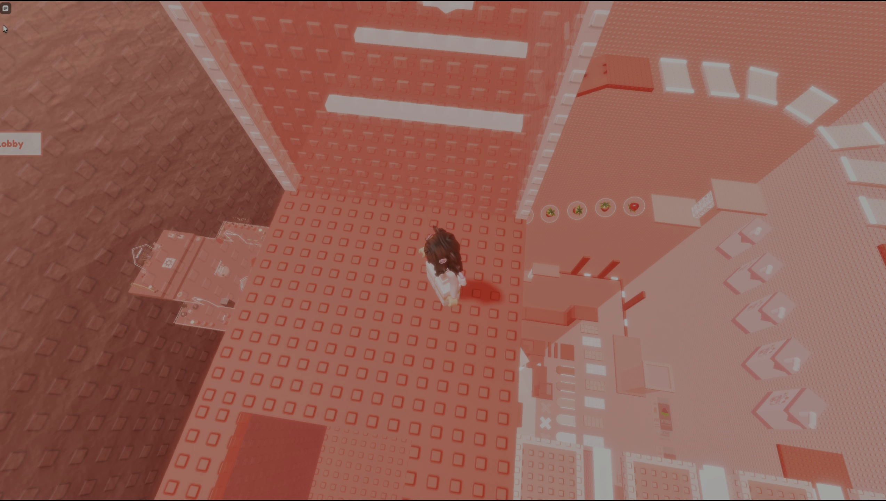
mouse_move(390, 191)
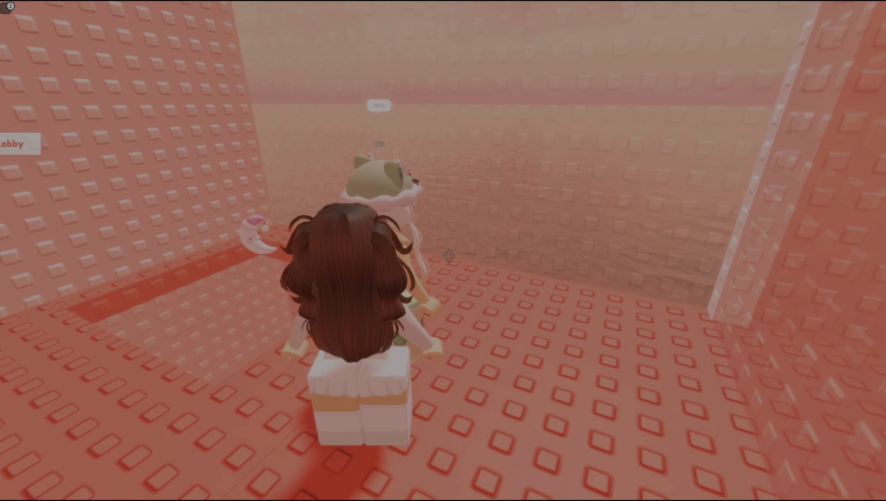
click(6, 7)
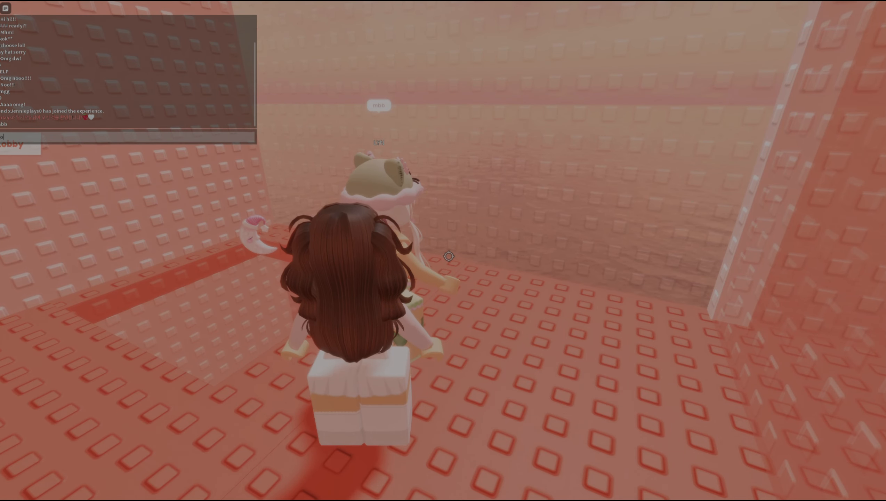